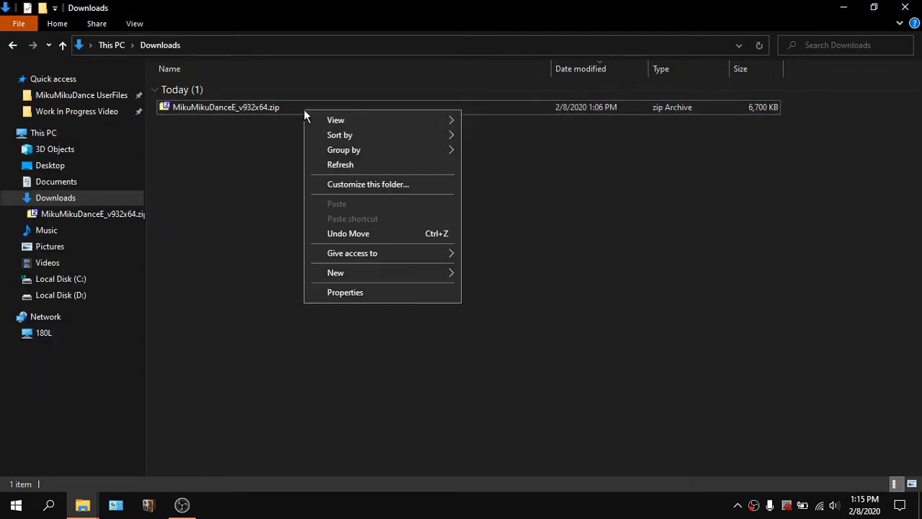
Check the Downloads folder's properties and the downloaded zip archive's context menu
click(345, 292)
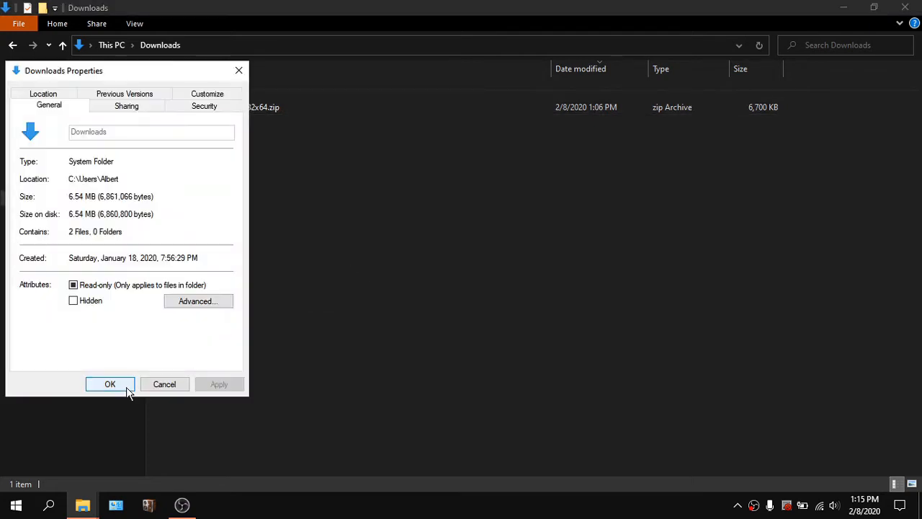
click(109, 384)
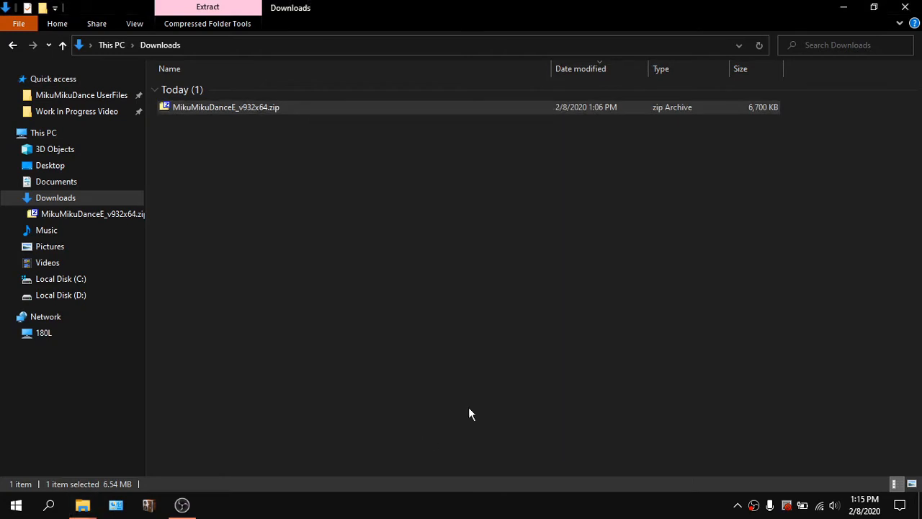
right_click(225, 107)
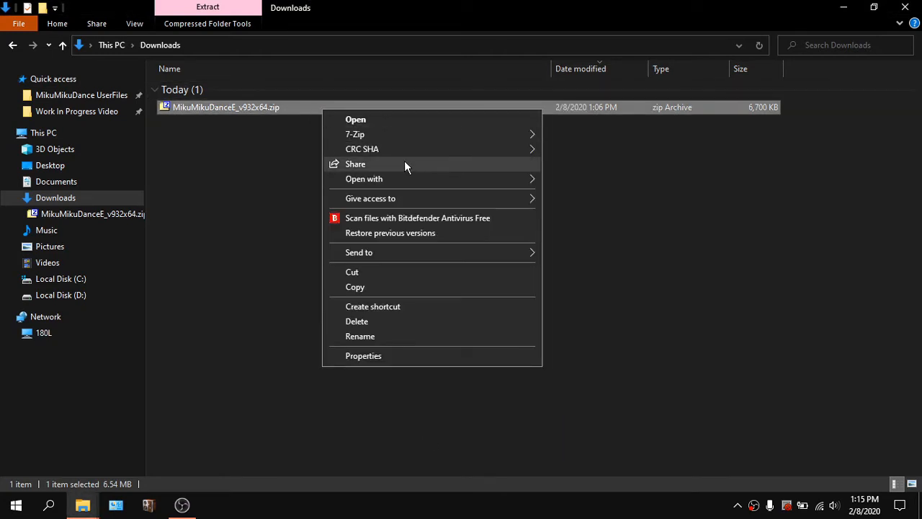
click(450, 301)
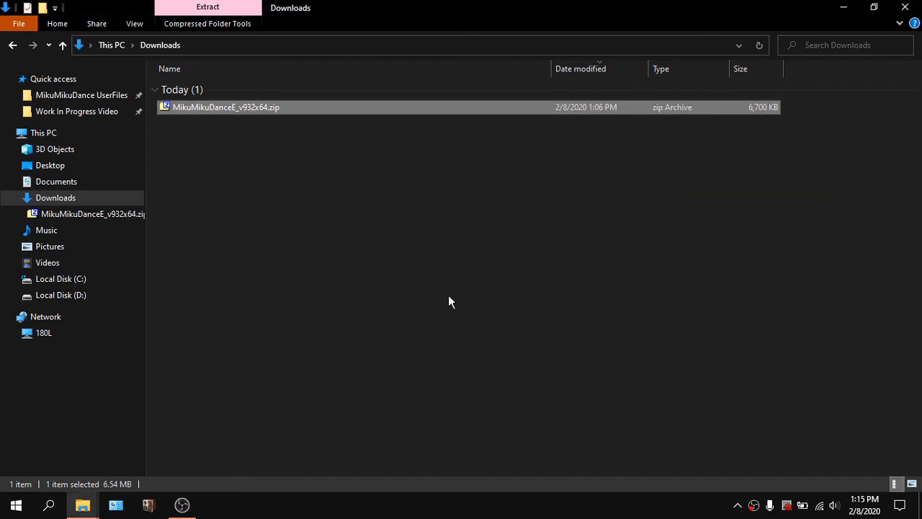
Open the MikuMikuDance zip, refresh the folder, and select the extracted Data folder and exe
double_click(225, 107)
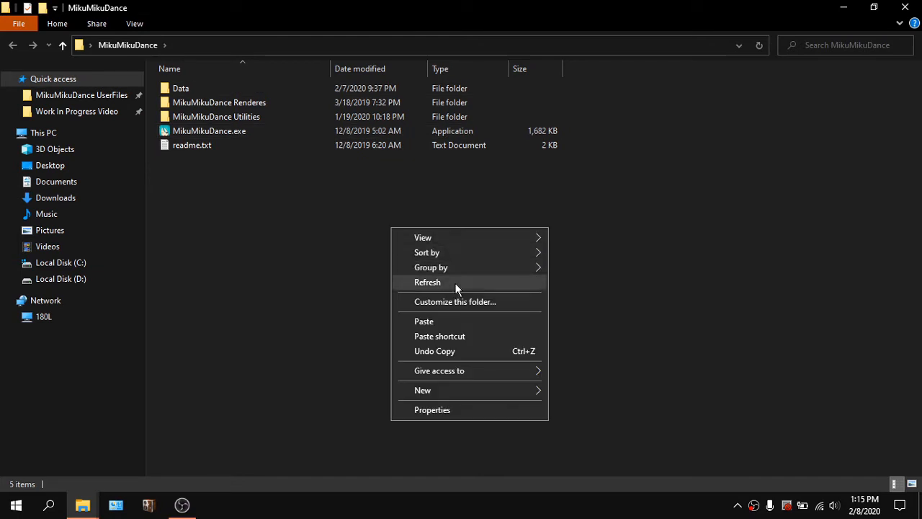
click(427, 282)
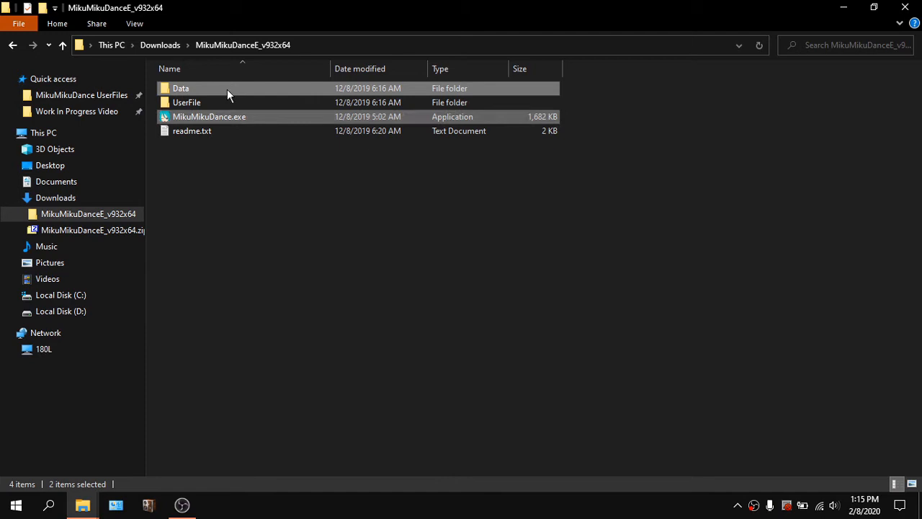
click(209, 116)
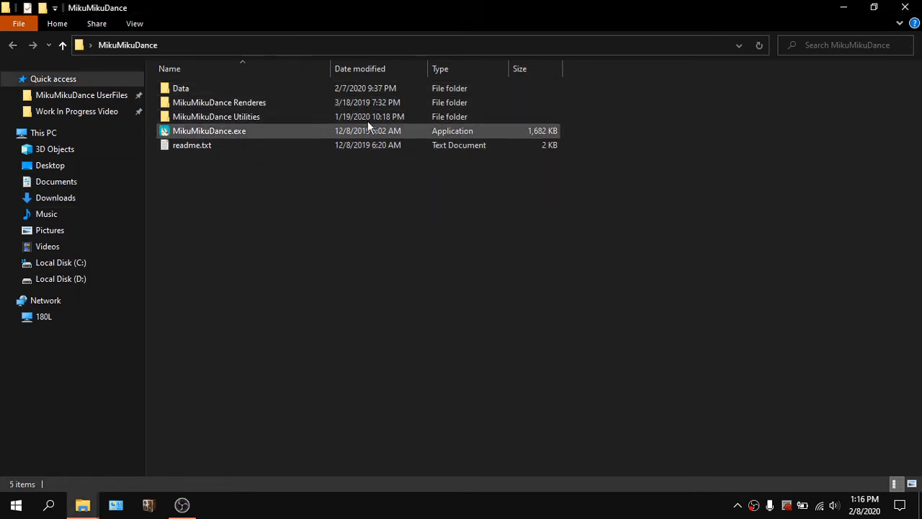
mouse_move(268, 141)
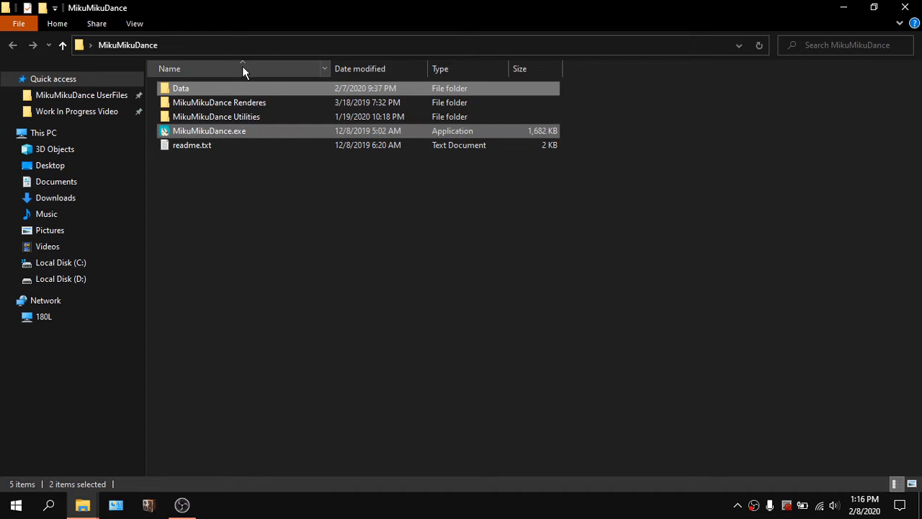
mouse_move(473, 323)
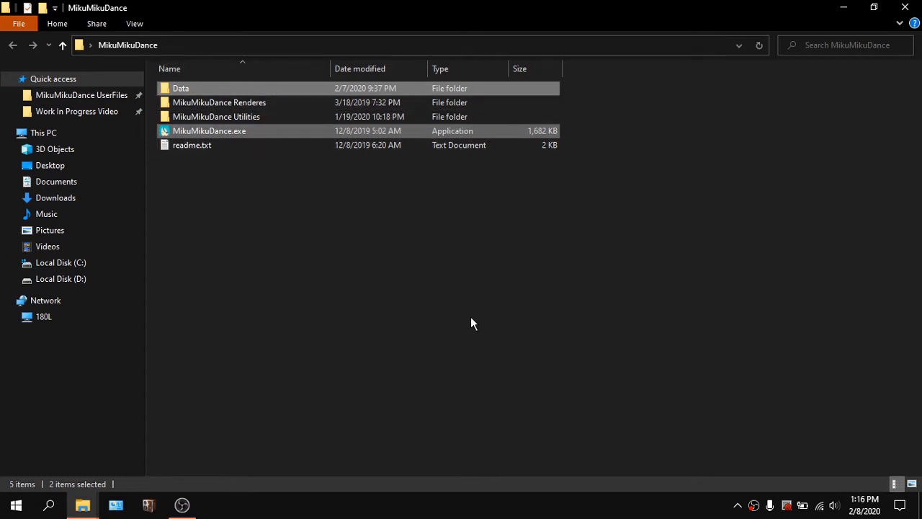
mouse_move(371, 133)
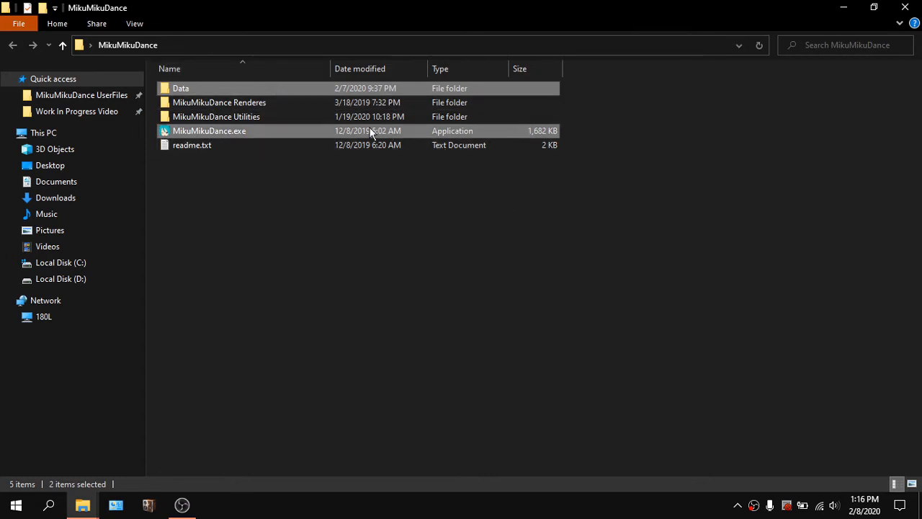
mouse_move(547, 204)
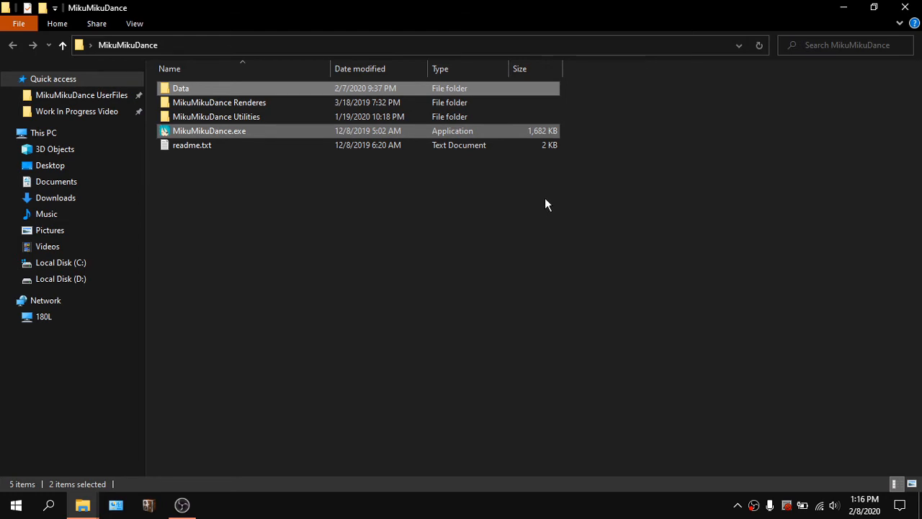
mouse_move(263, 301)
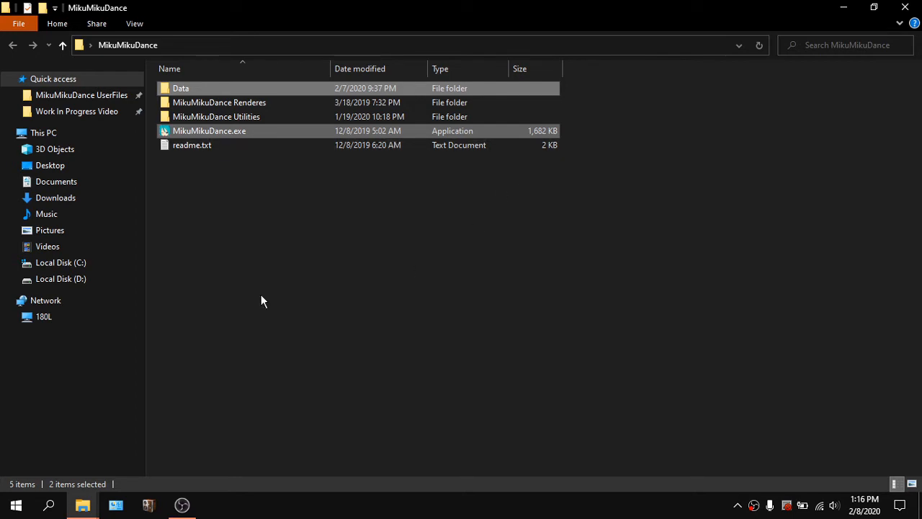
mouse_move(508, 136)
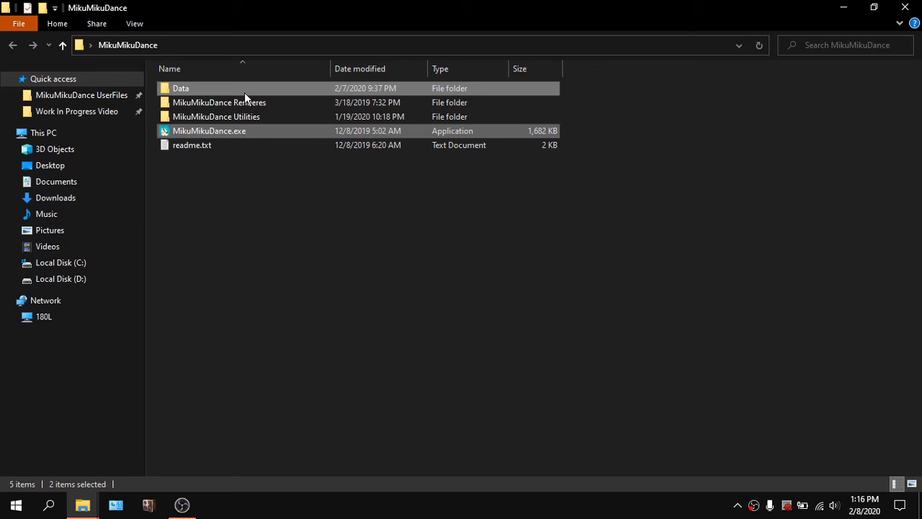
mouse_move(330, 154)
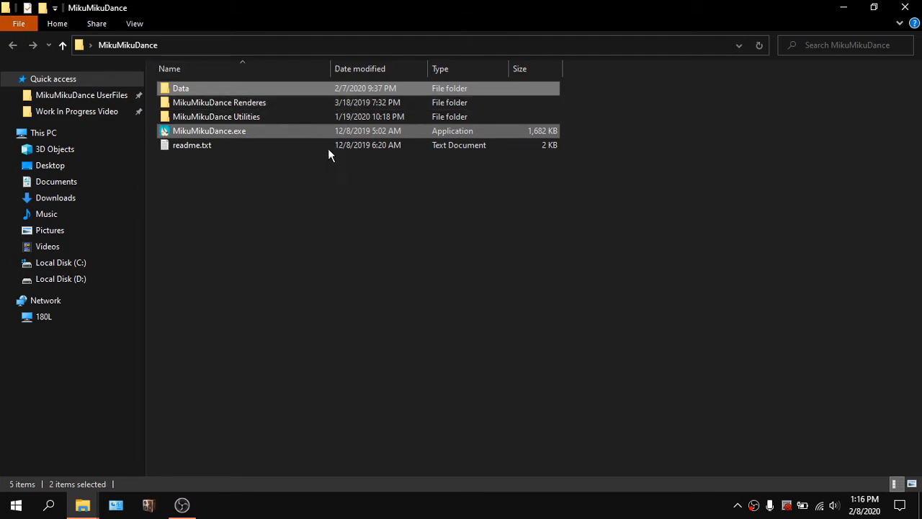
mouse_move(339, 135)
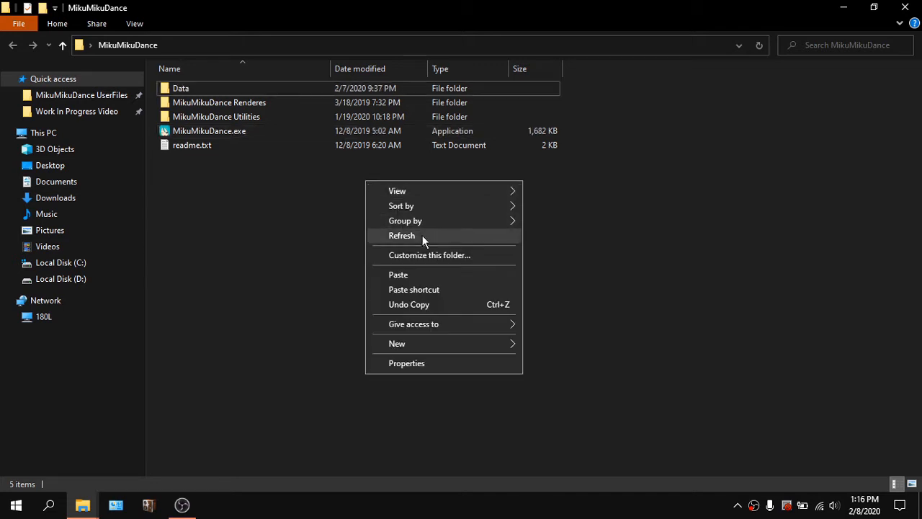
Select the old MikuMikuDance.exe and Data folder and refresh the MikuMikuDance folder listing
click(402, 235)
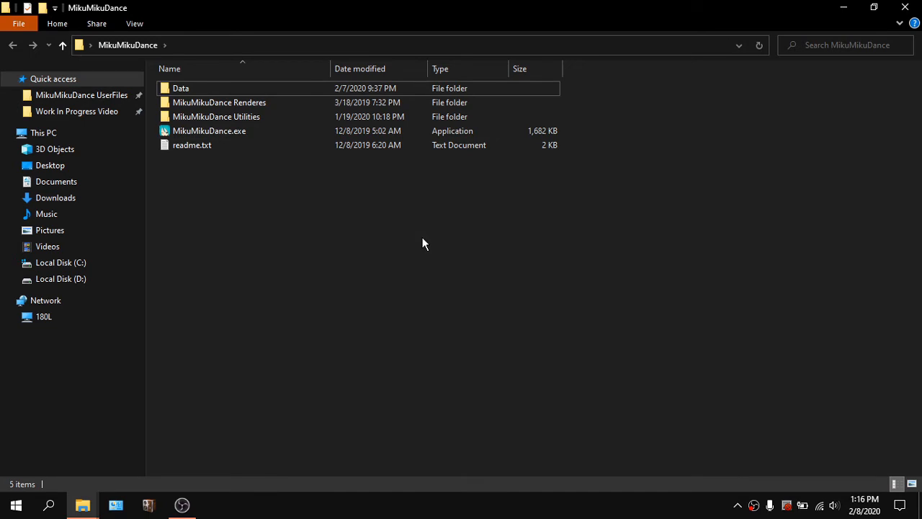
click(208, 130)
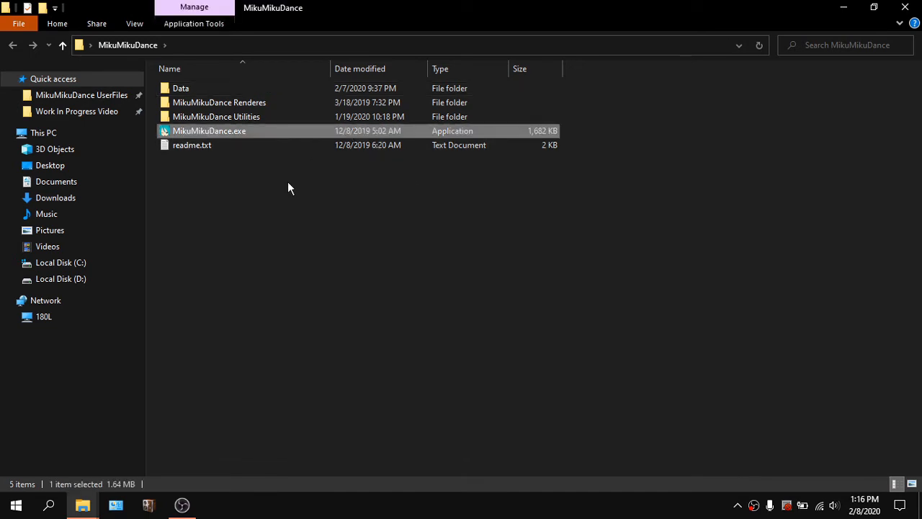
mouse_move(322, 91)
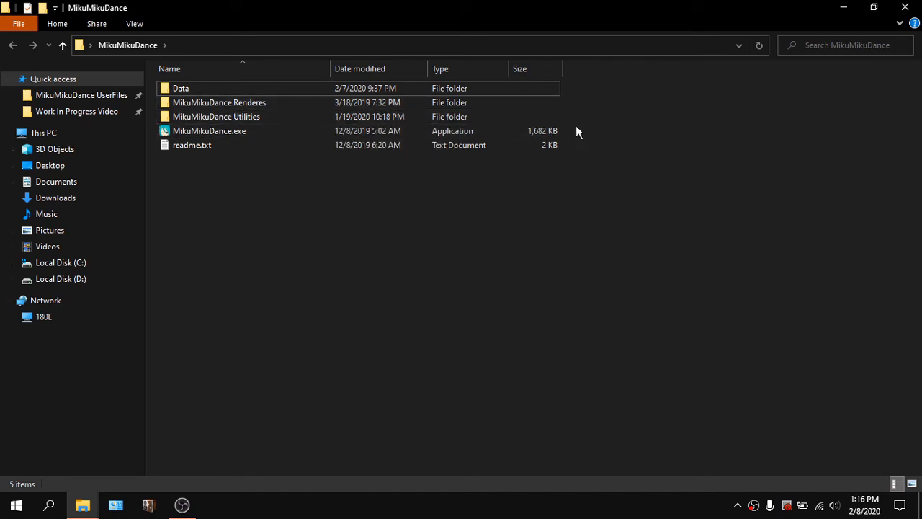
click(209, 130)
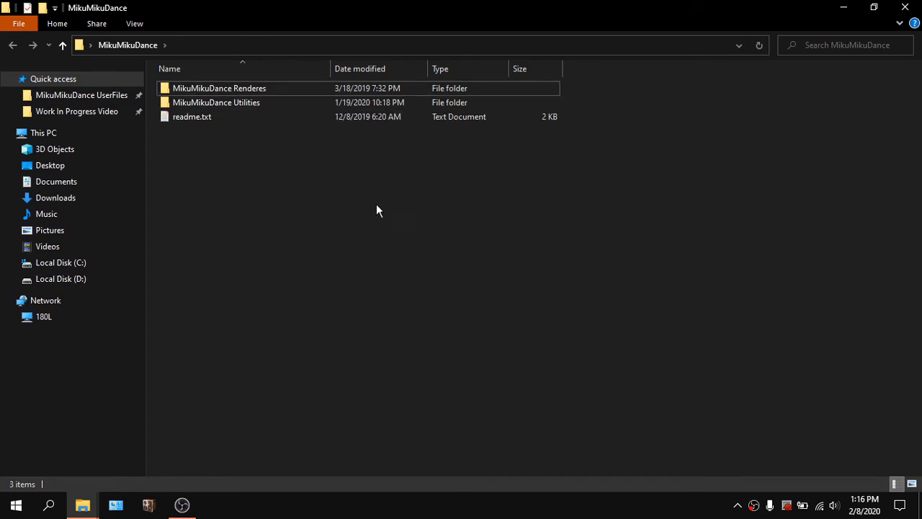
right_click(378, 210)
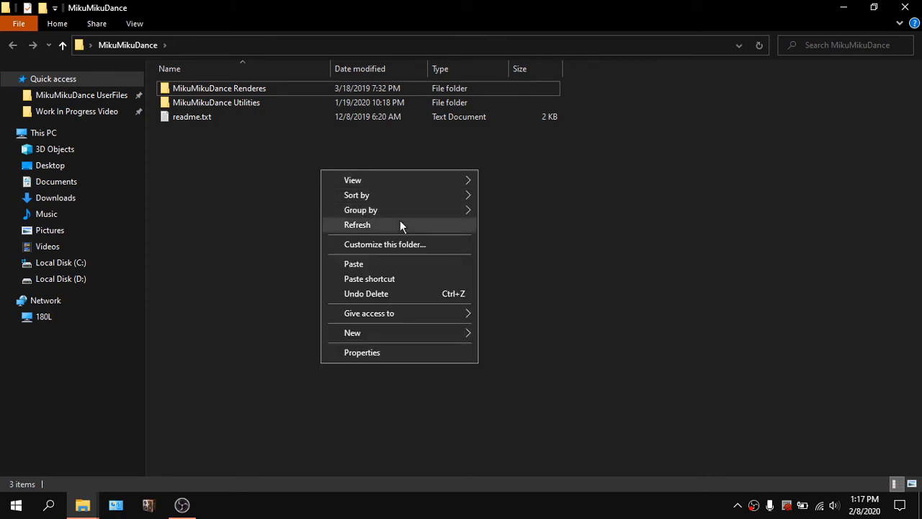
click(357, 224)
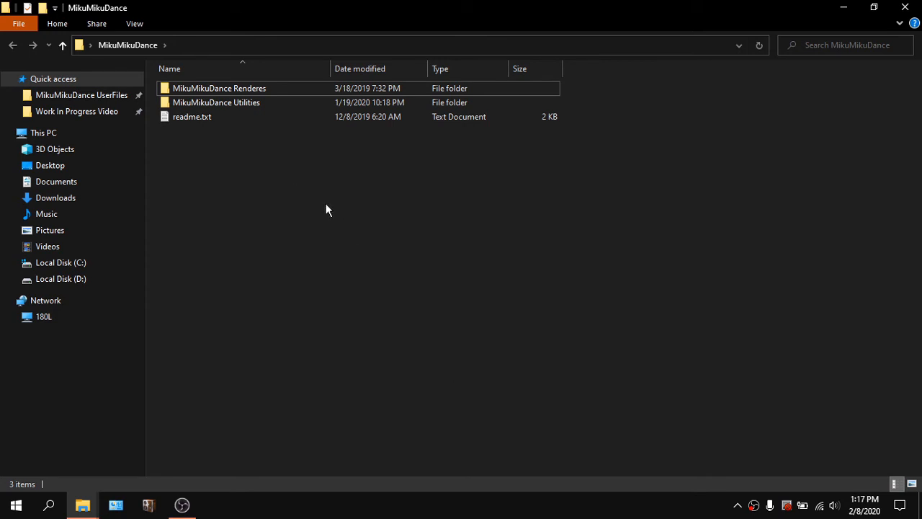
mouse_move(389, 285)
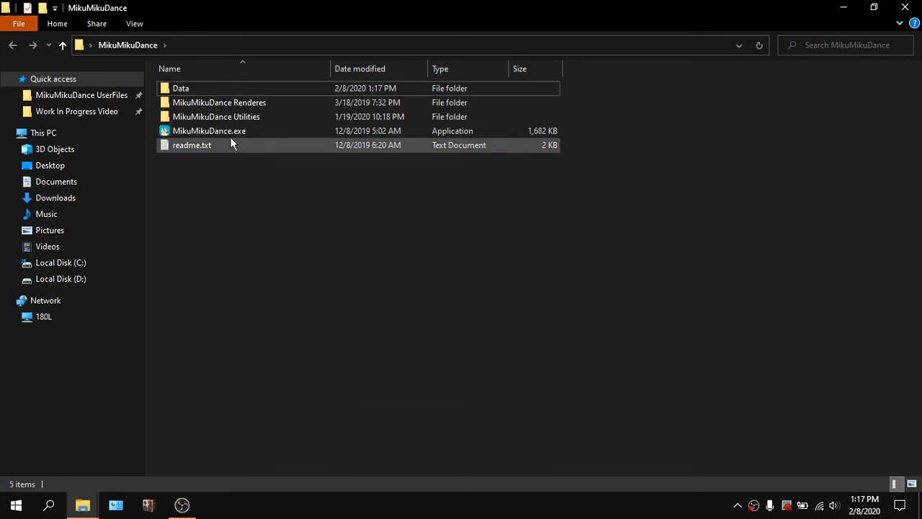
click(209, 131)
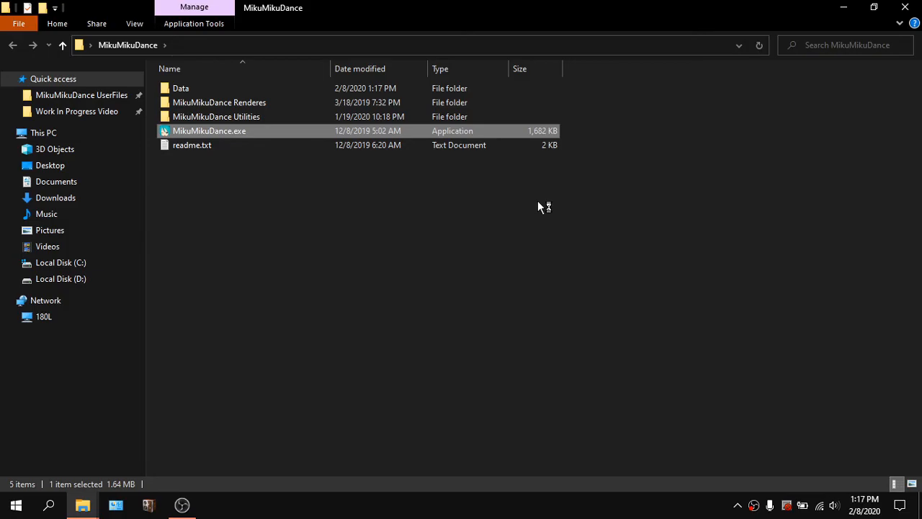
double_click(208, 130)
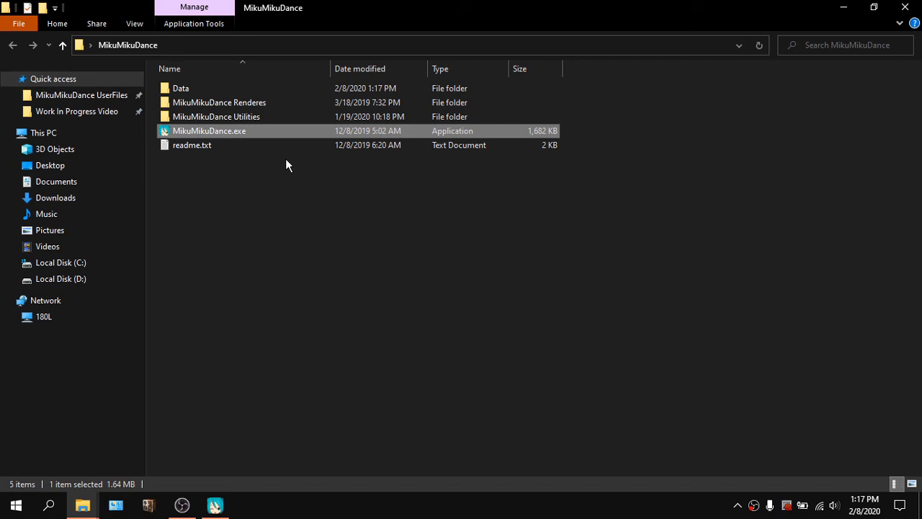
mouse_move(232, 410)
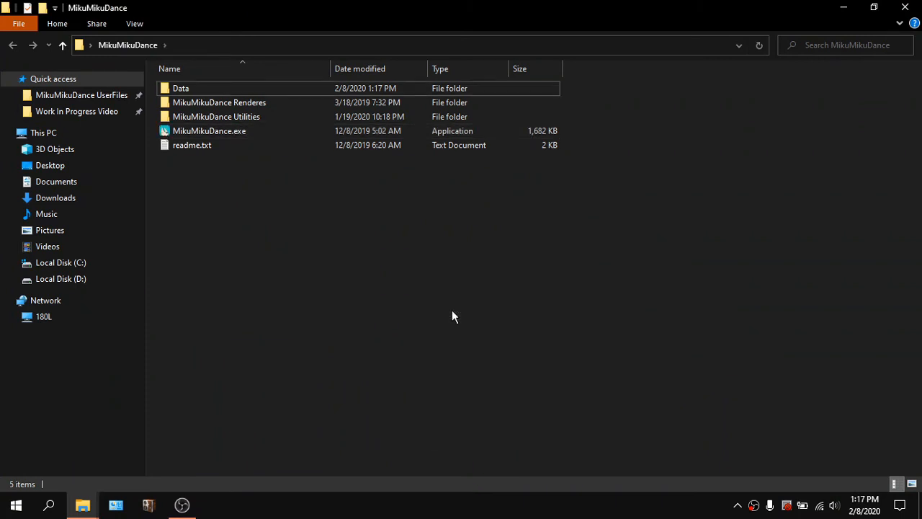
right_click(453, 316)
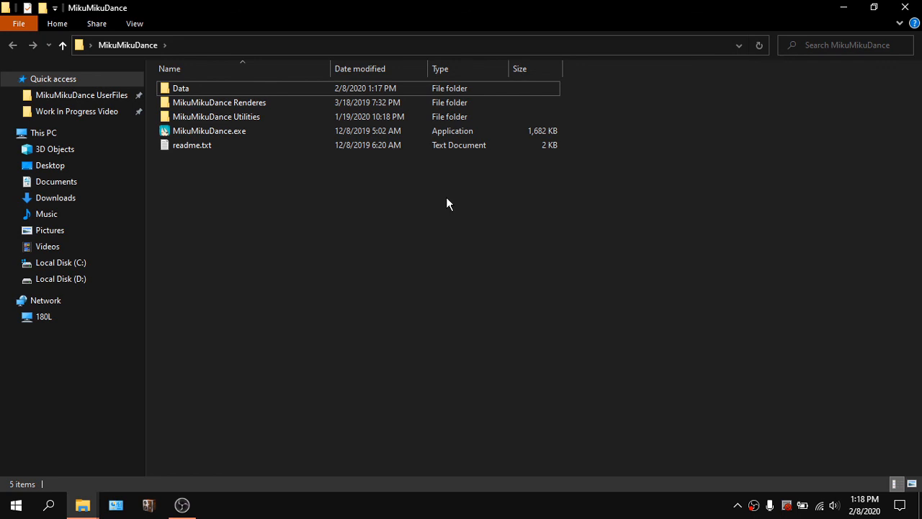
right_click(447, 204)
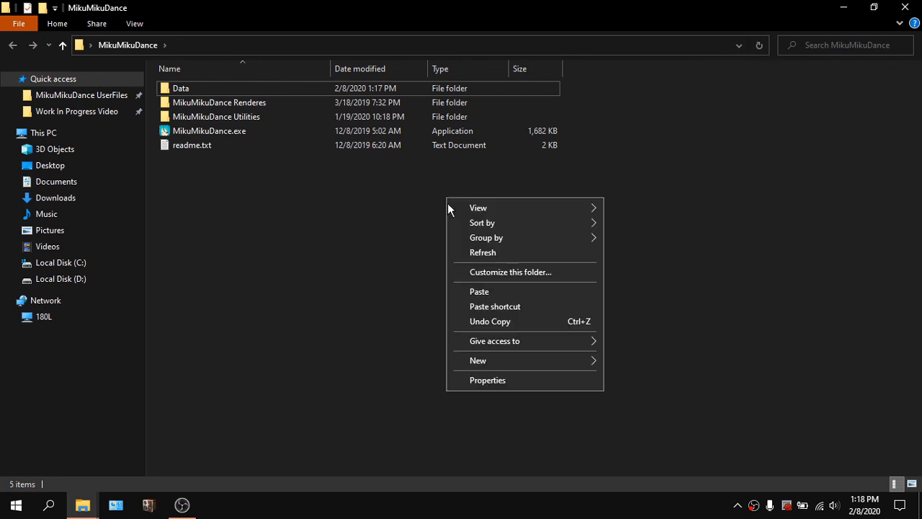
click(366, 237)
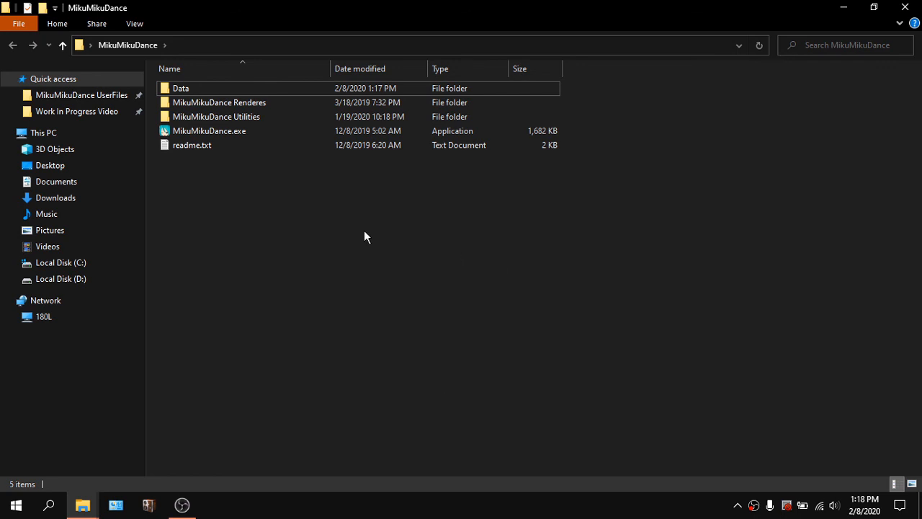